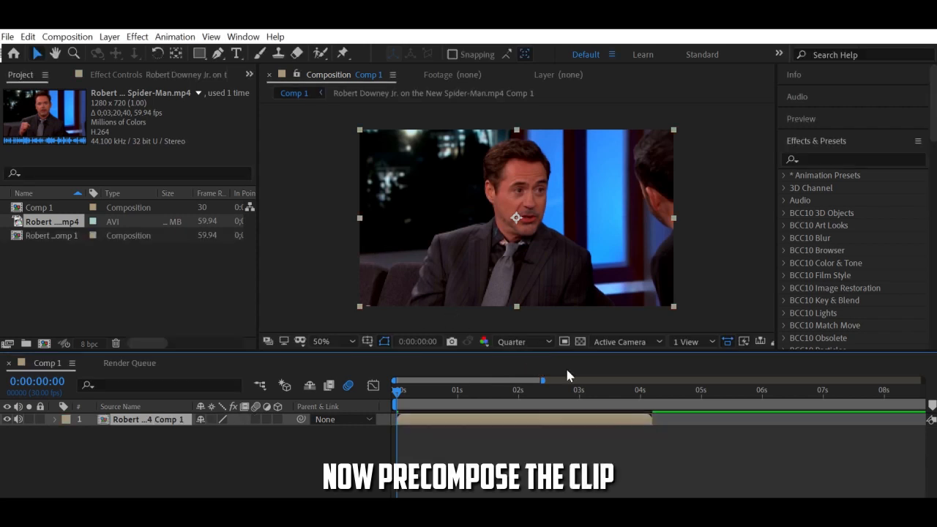
mouse_move(841, 133)
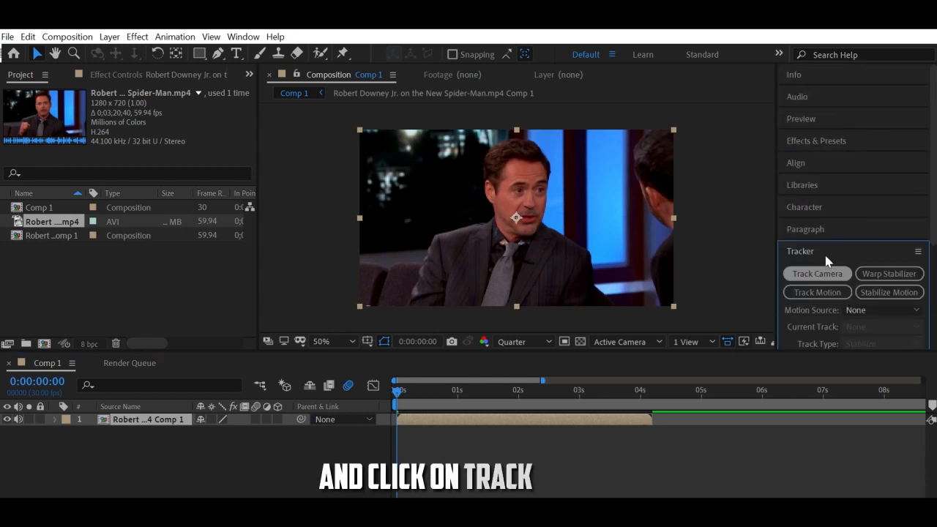
Add a motion tracker to the clip and place Track Point 1 on the actor's face.
left_click(817, 291)
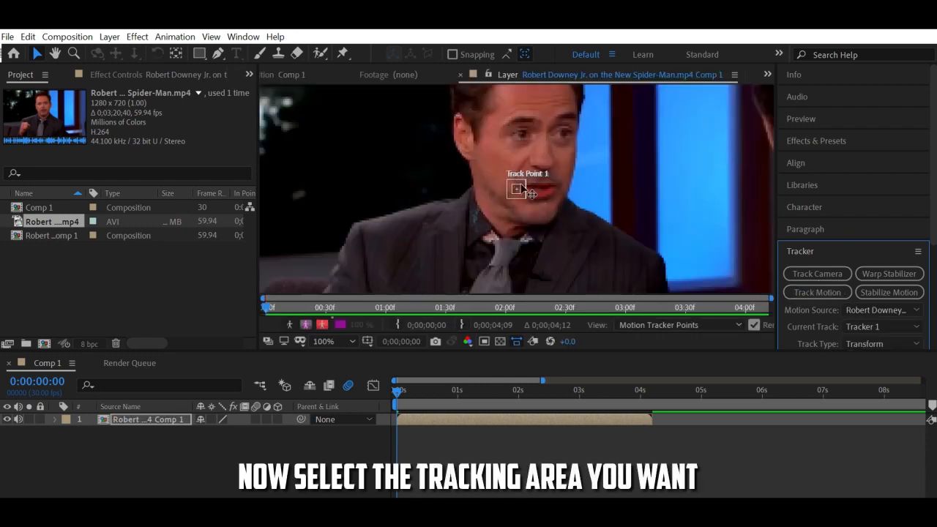
left_click_drag(518, 189, 559, 138)
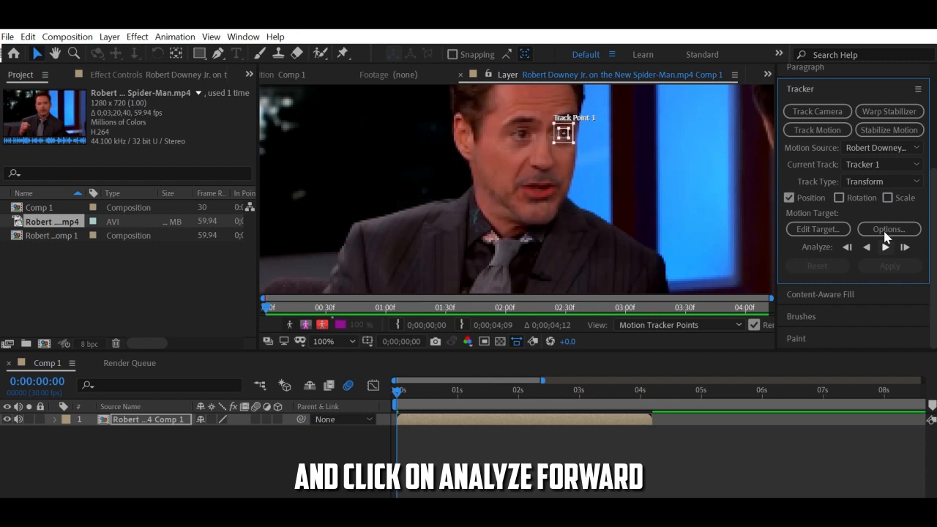
Analyze the face track point forward through the whole clip.
left_click(905, 247)
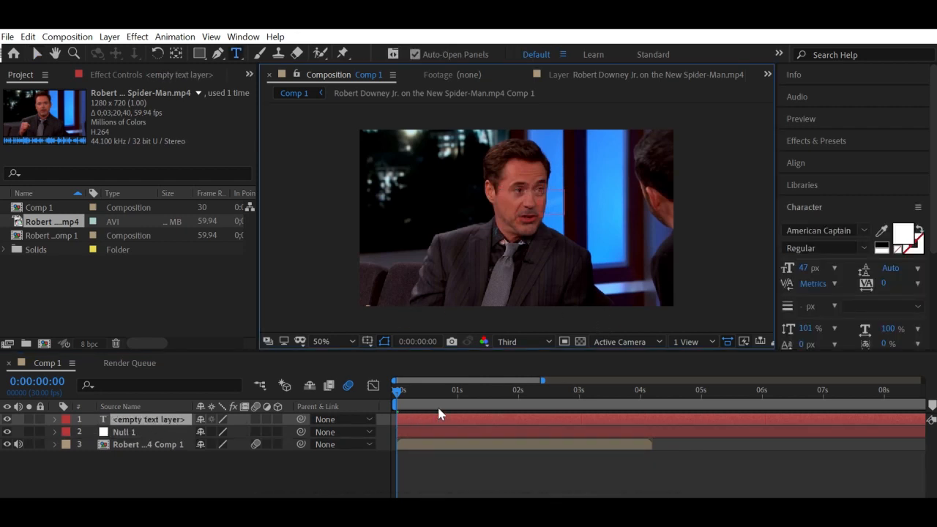
mouse_move(490, 407)
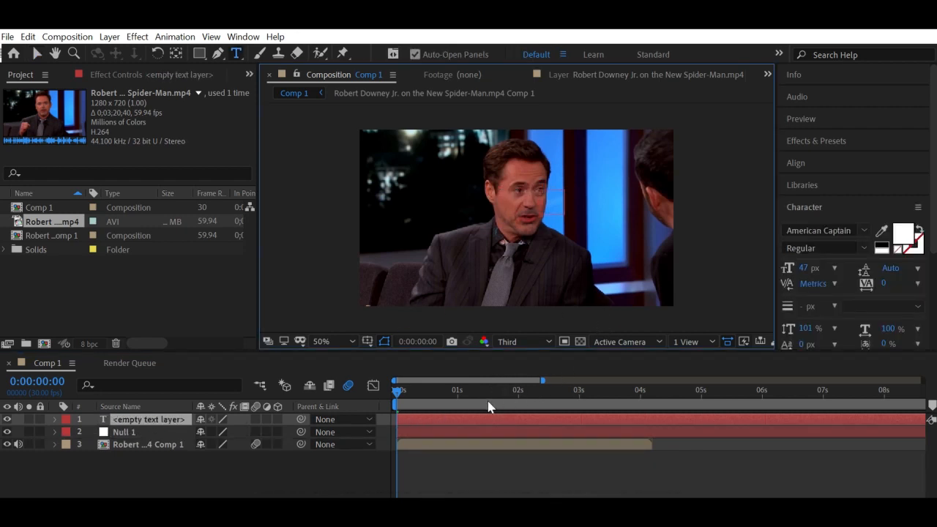
Type the caption 'THERE IS NO MARVEL CINEMATIC' over the interview footage.
type("THERE IS NO M")
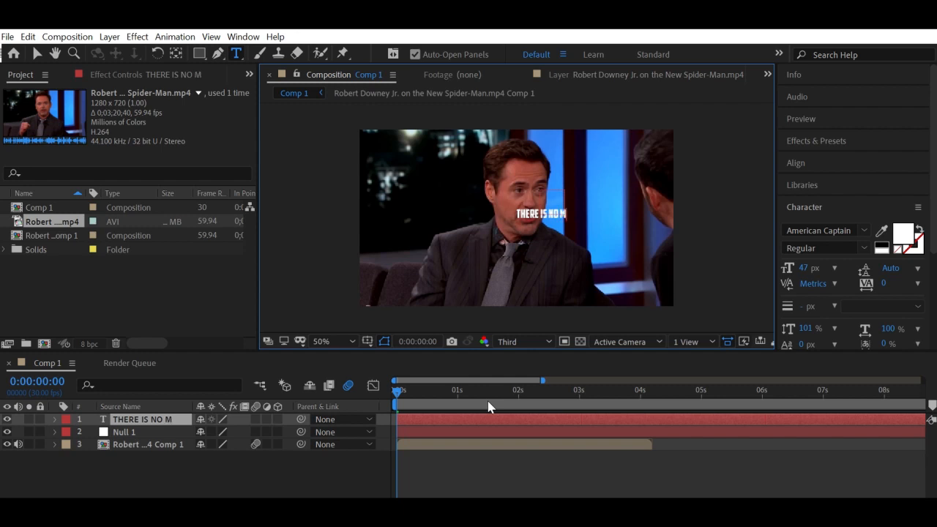
type("CU")
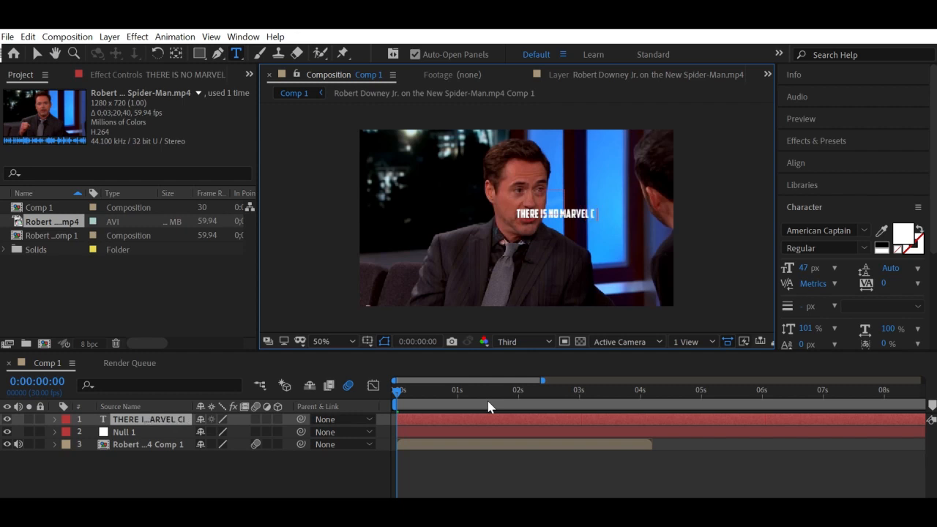
type("CINEMATIC UNIVERSE")
type("f")
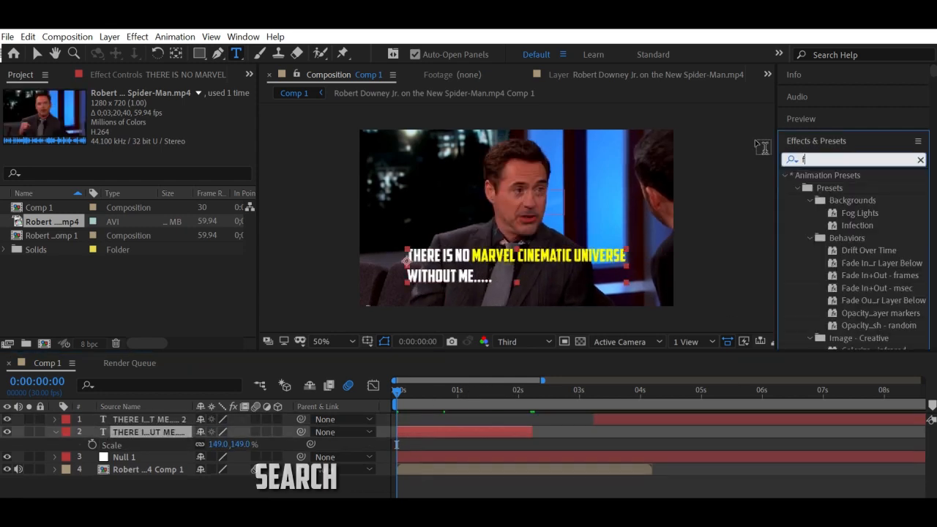
Apply the Fade Up Words preset to the two-line caption text layer.
type("ade u")
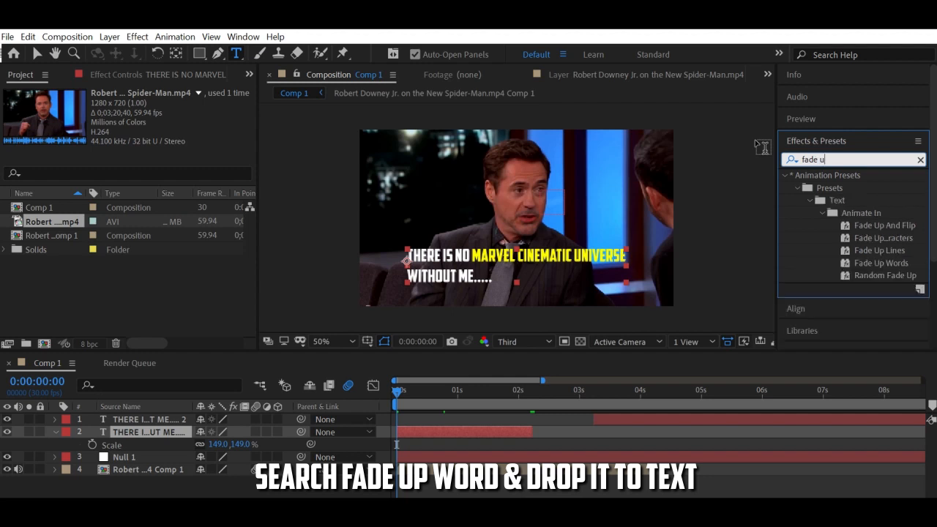
type("p")
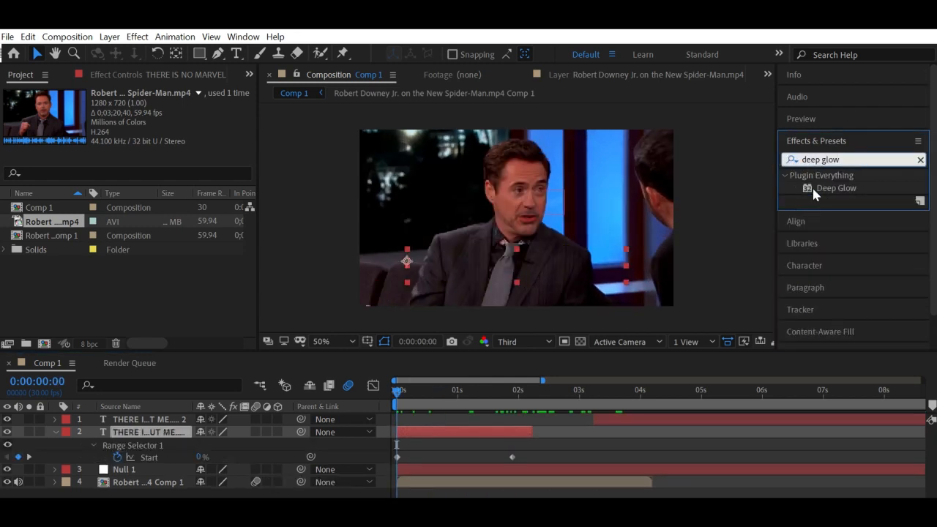
Apply Deep Glow to the caption and enable Unmult (Required for Text).
double_click(837, 189)
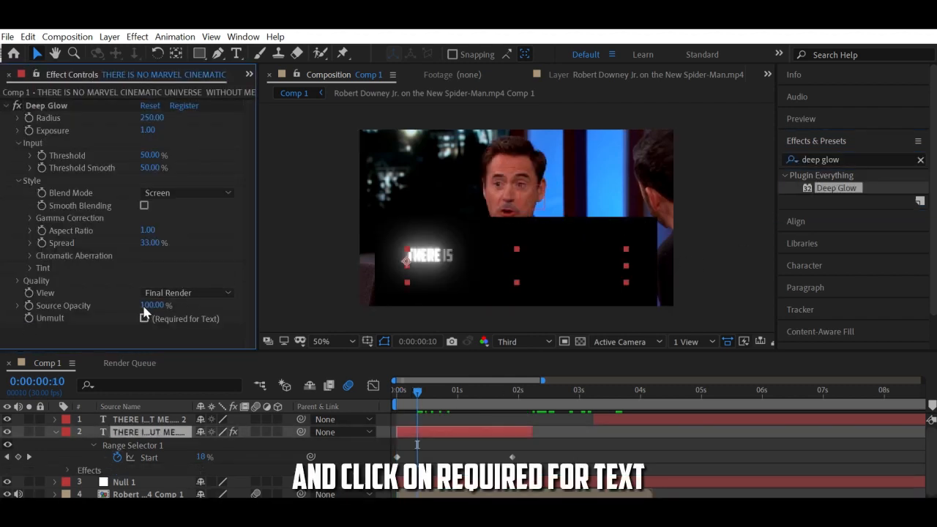
left_click(144, 318)
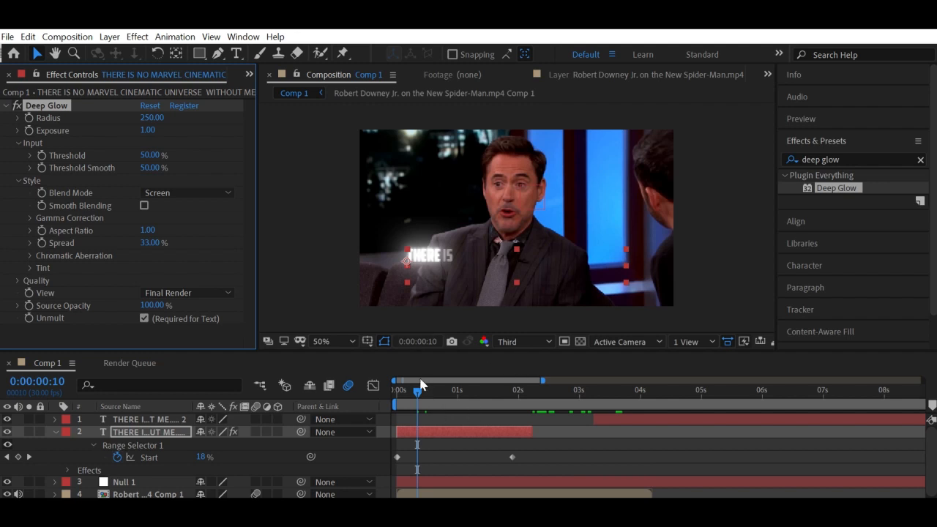